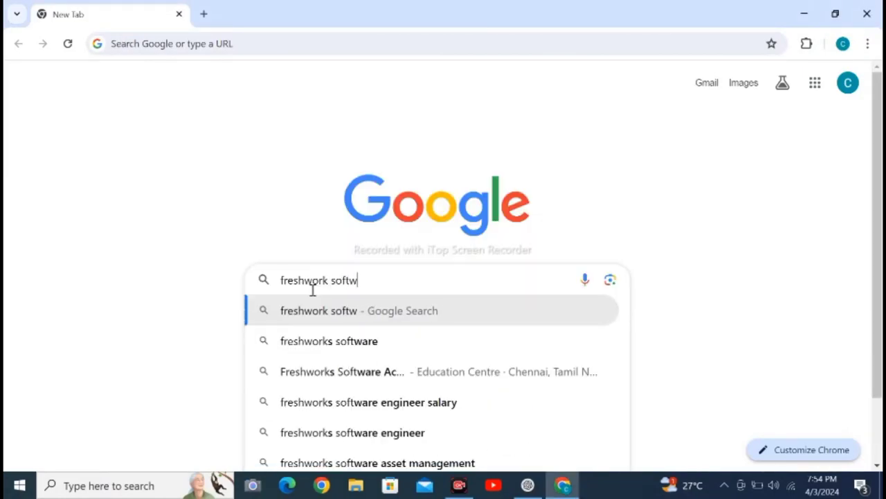
# - Search Google for 'freshwork software download 2024'
pyautogui.write('are downlo')
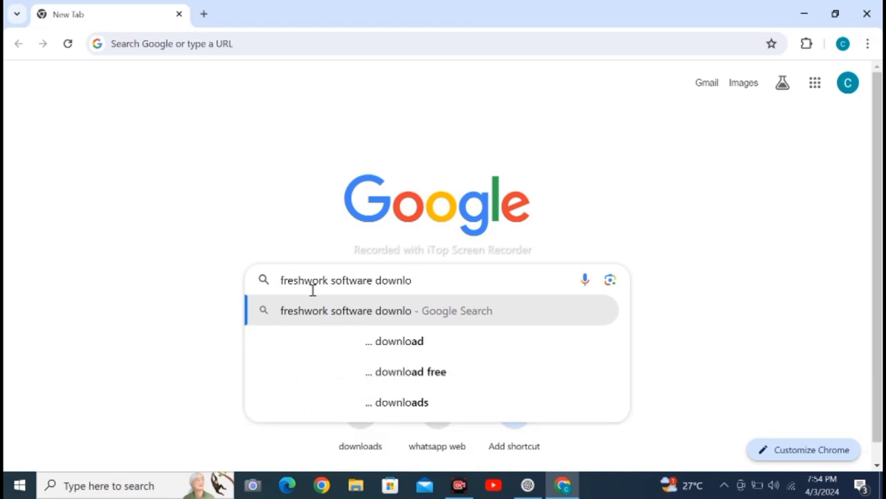
pyautogui.press('Return')
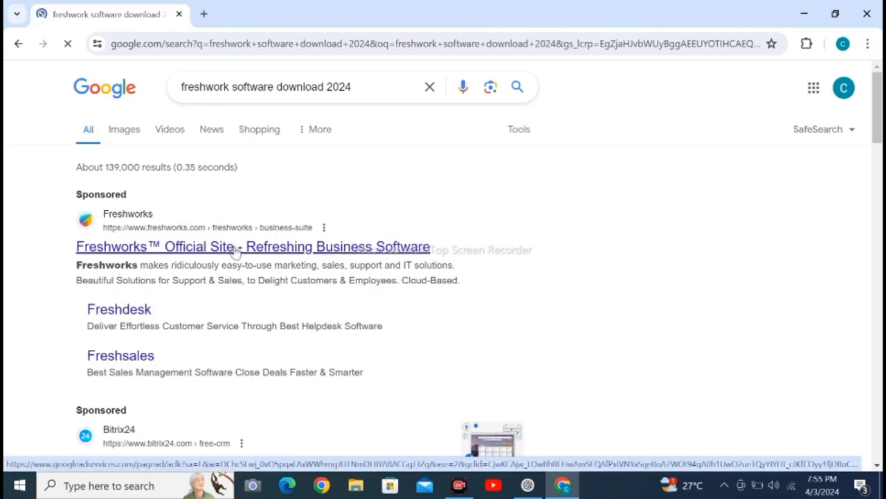
# - Go to the official Freshworks site and start the Customer Service Suite free trial
pyautogui.click(252, 247)
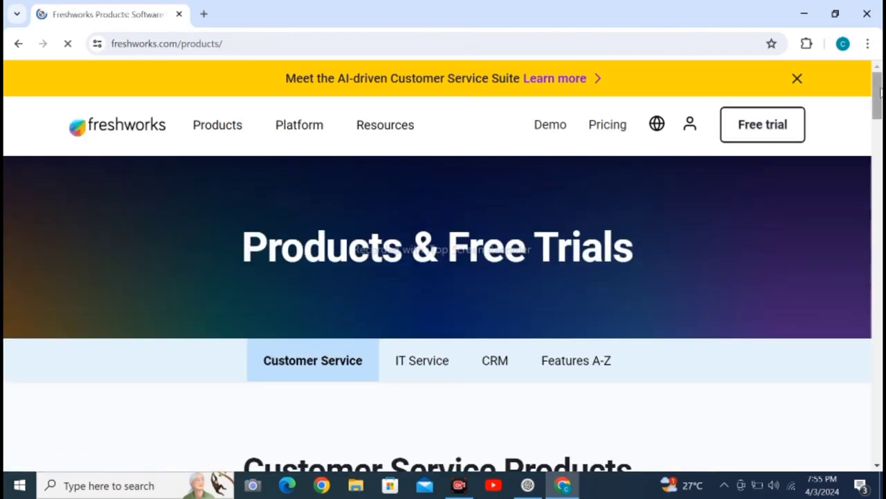
pyautogui.scroll(-3)
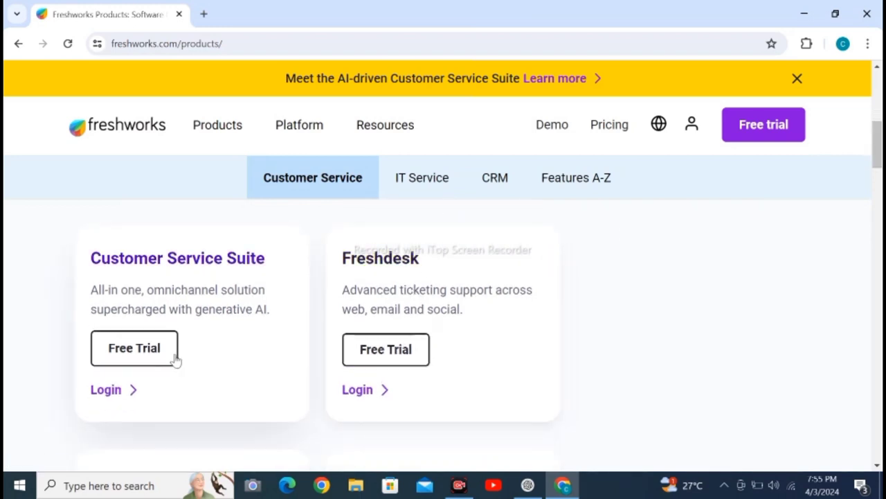
pyautogui.click(132, 348)
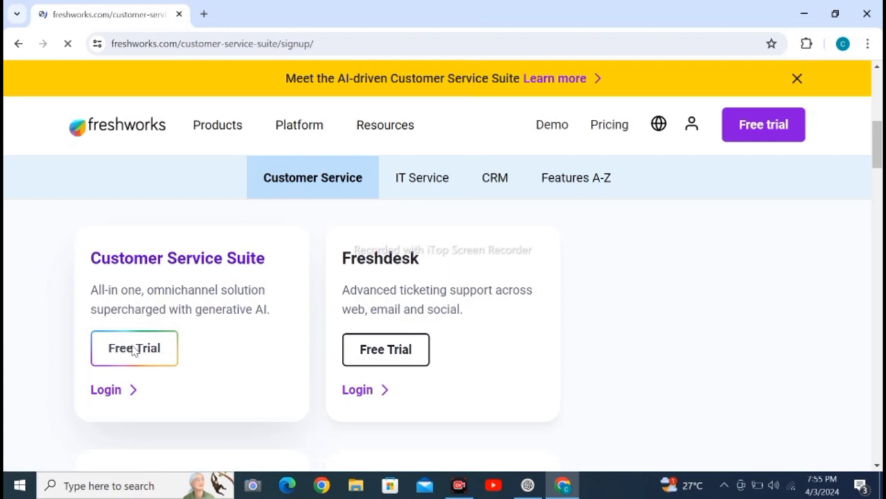
# - Fill in first name, last name, work email and company, then sign up for free
pyautogui.click(133, 348)
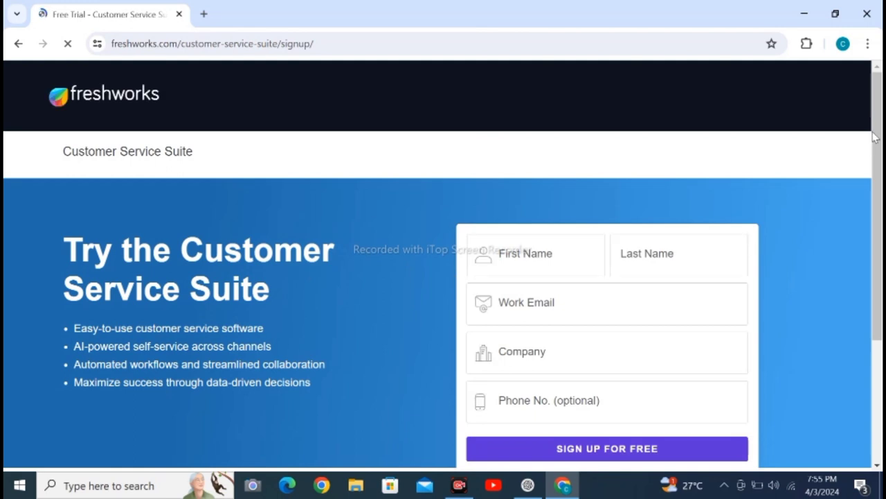
pyautogui.scroll(-3)
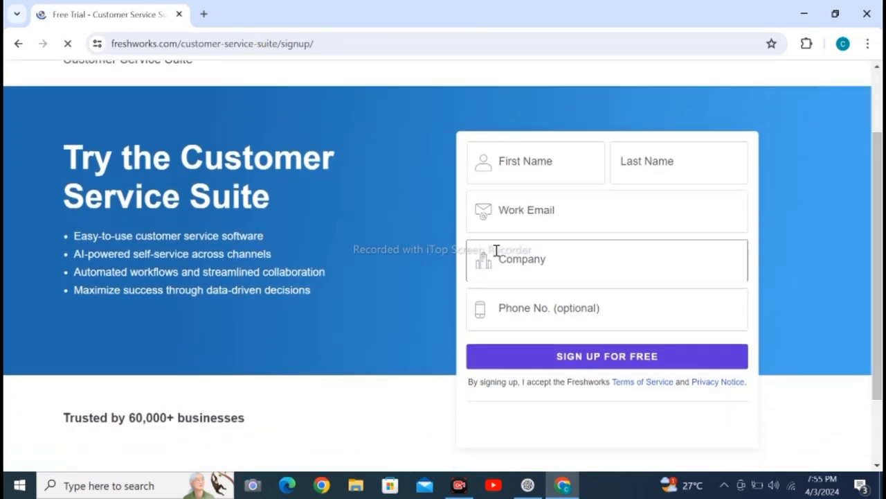
pyautogui.click(535, 162)
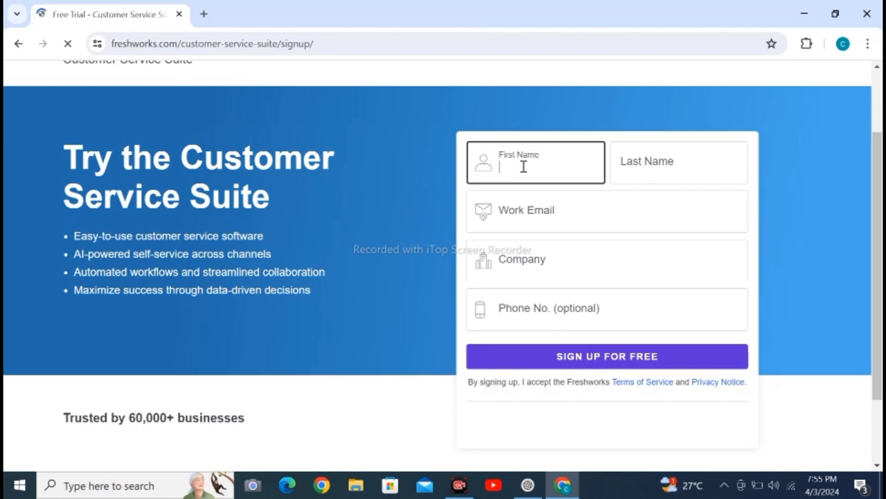
pyautogui.click(607, 356)
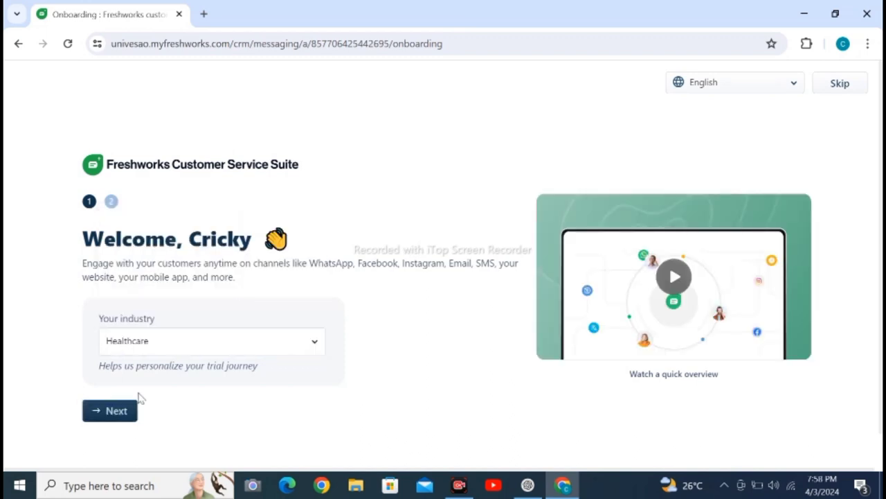
# - Continue past Healthcare industry, choose first-time customer service user, and enter the suite
pyautogui.click(109, 410)
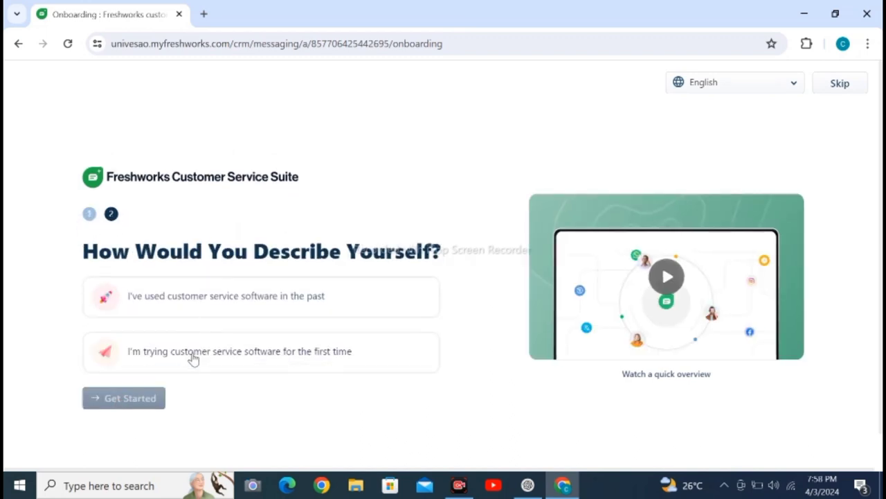
pyautogui.click(260, 352)
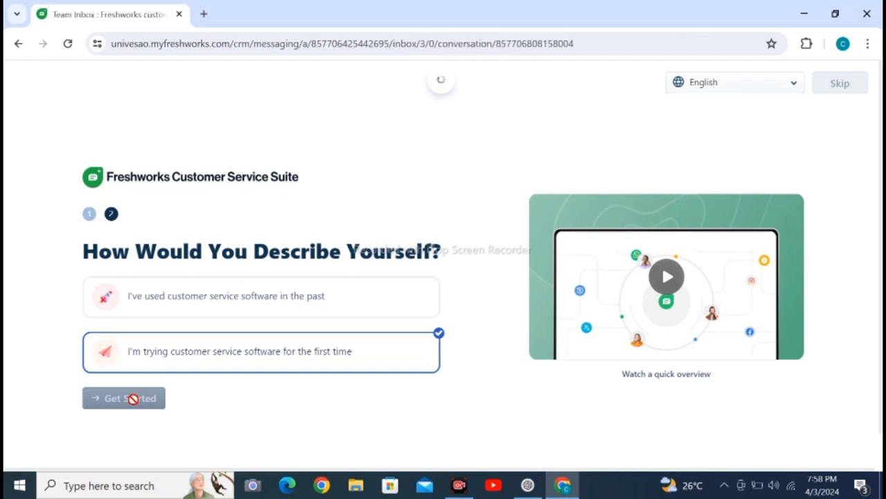
pyautogui.click(123, 398)
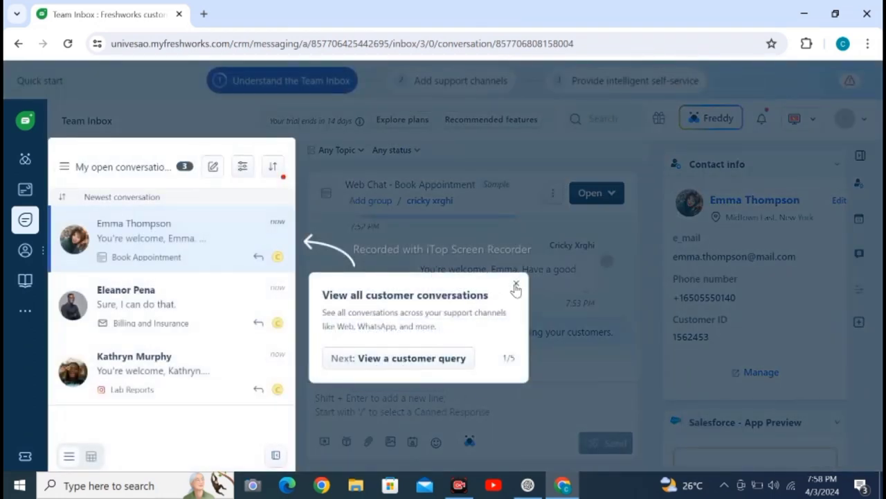
# - Dismiss the conversations tour tip and reveal the Contacts and Accounts options
pyautogui.click(515, 286)
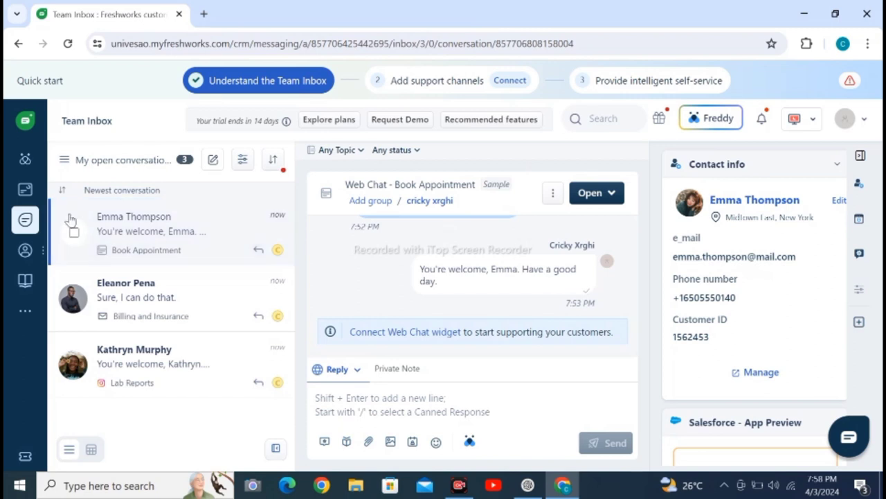
pyautogui.click(25, 250)
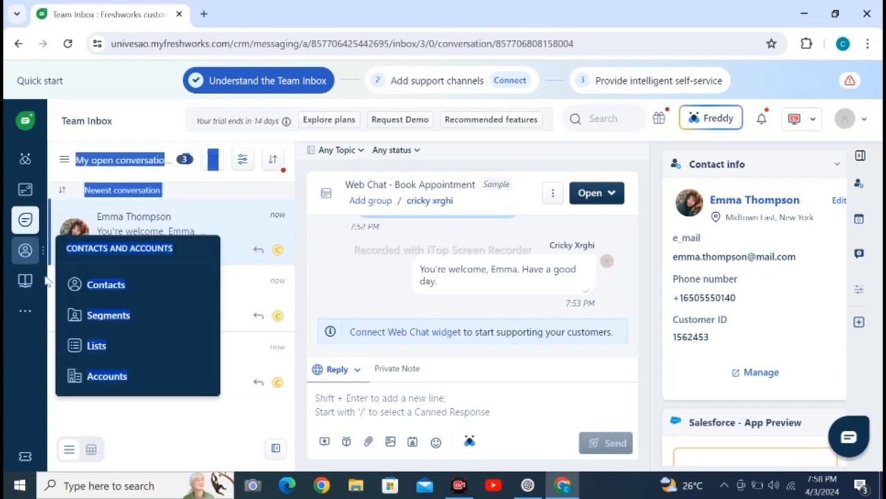